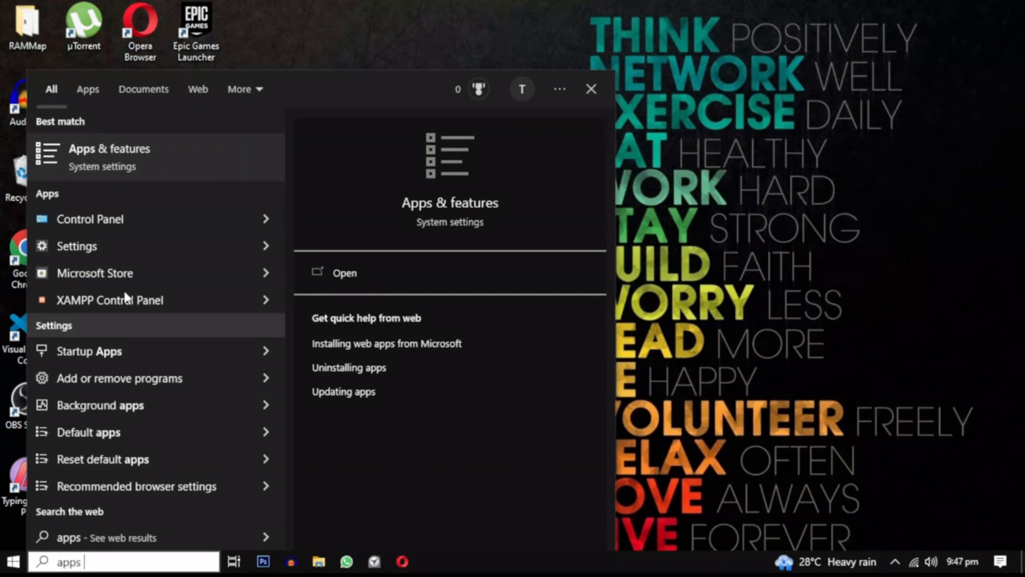
Locate Roblox Player in Apps & features by searching 'roblox' and reveal its Uninstall option.
left_click(345, 273)
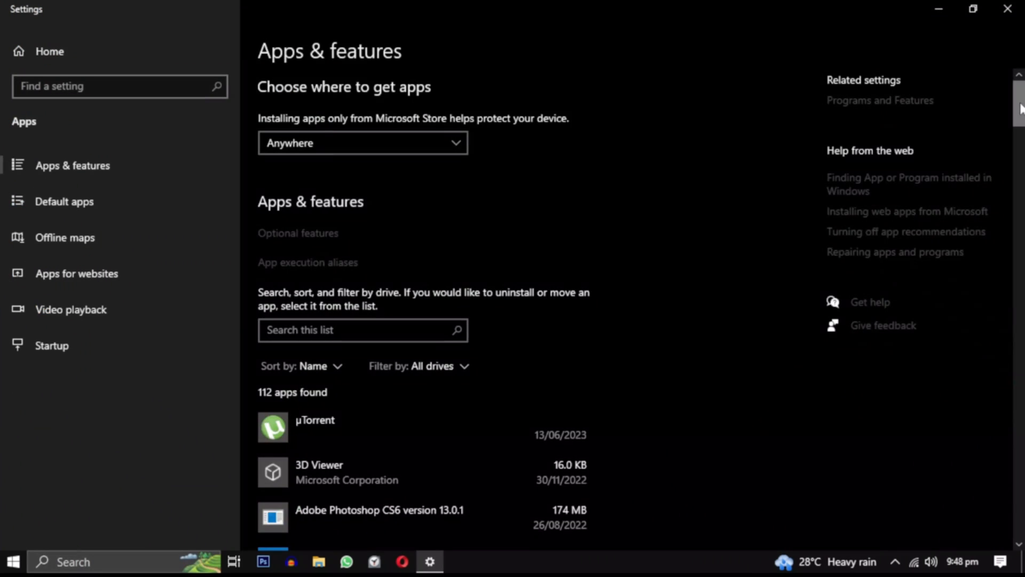
scroll("down", 3)
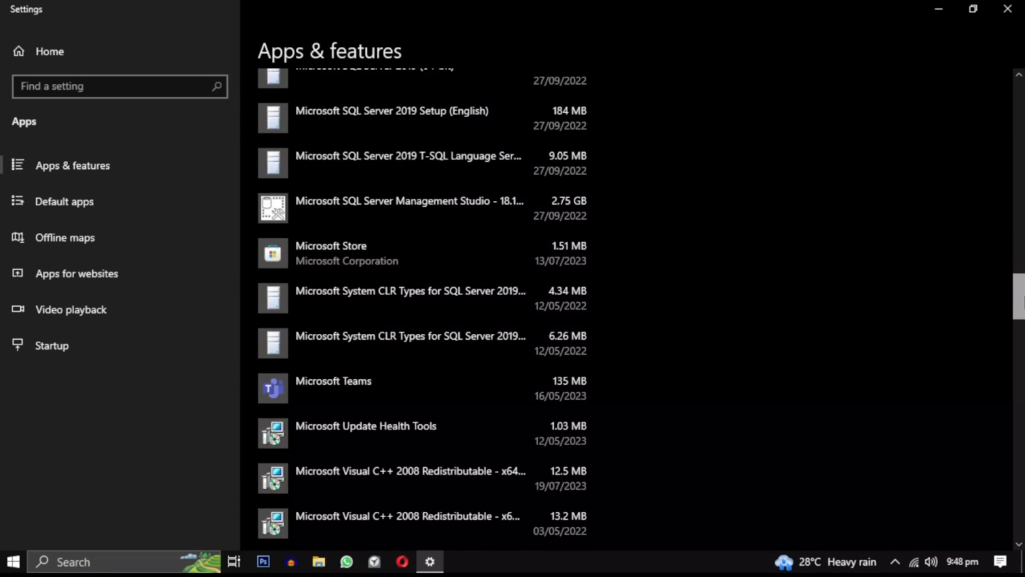
scroll("up", 3)
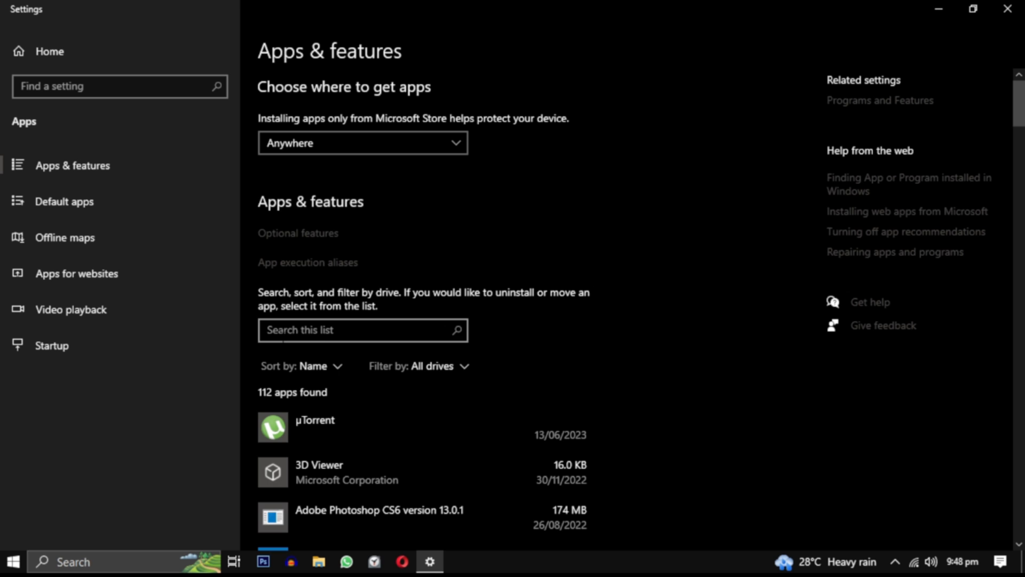
type("roblox")
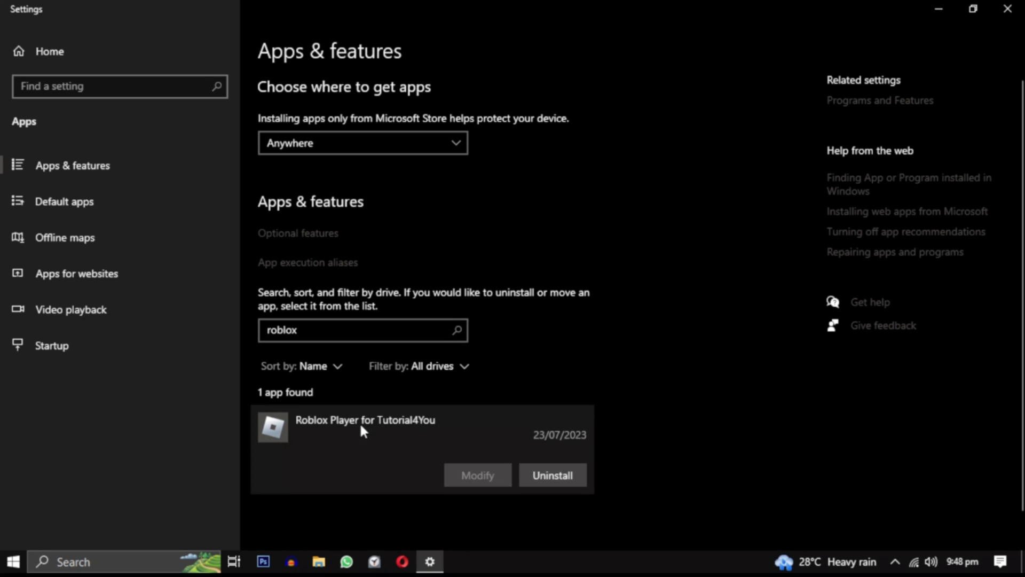
left_click(551, 475)
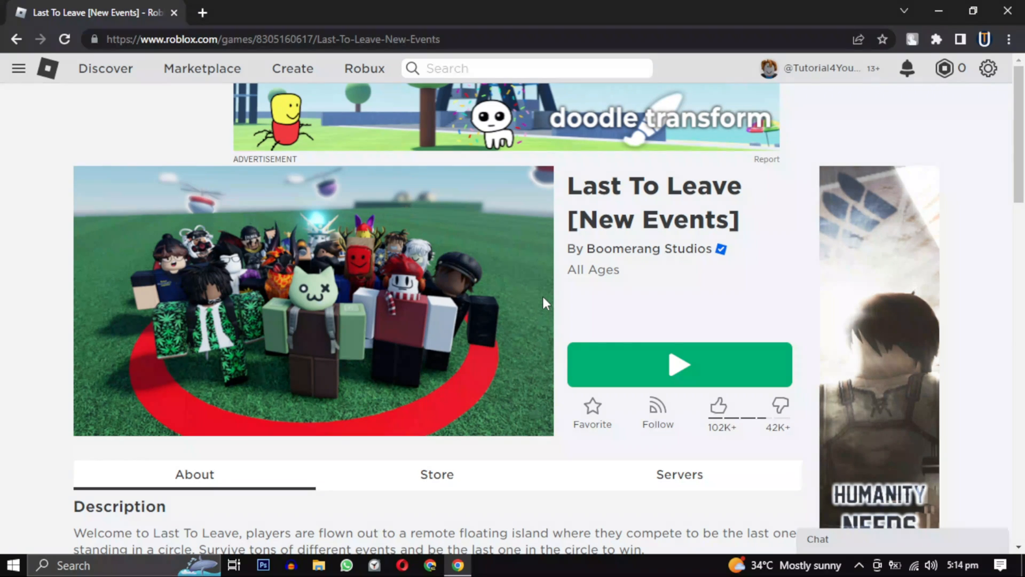
Attempt to play Last To Leave from the Roblox site and dismiss the open-app protocol prompt.
left_click(679, 365)
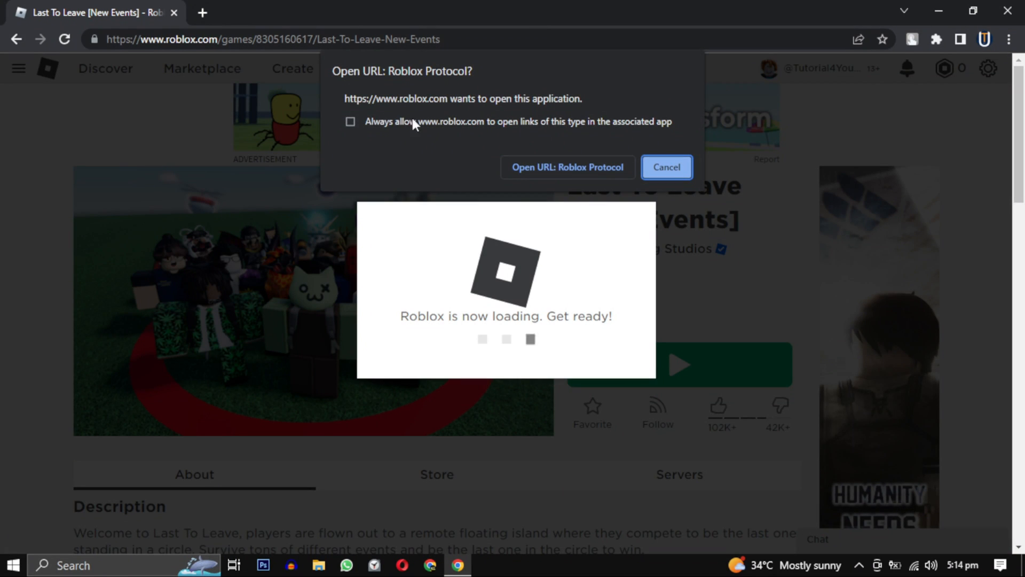
left_click(666, 167)
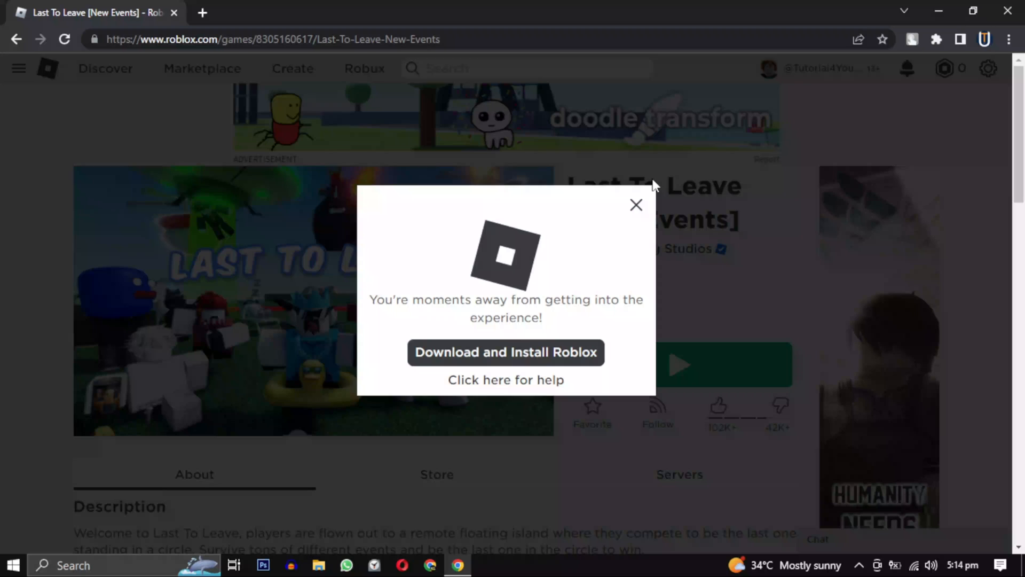
left_click(506, 352)
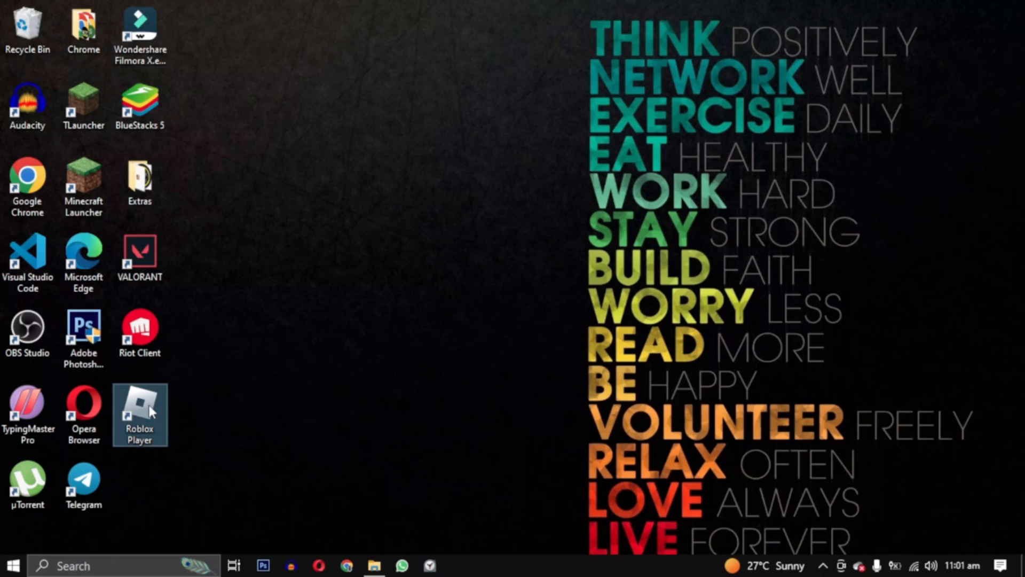
Request the file location of the Roblox Player desktop shortcut.
right_click(139, 405)
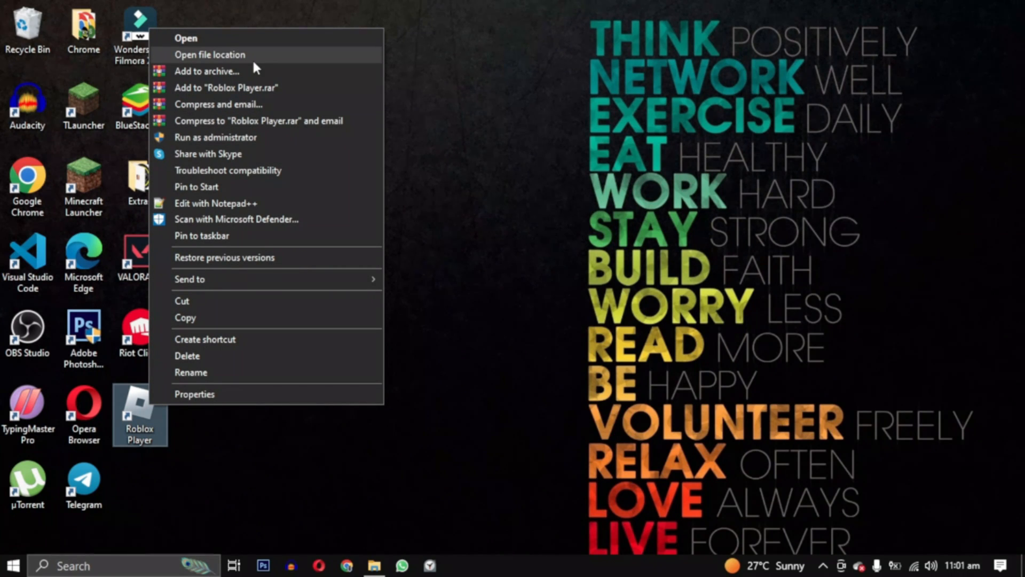
left_click(210, 55)
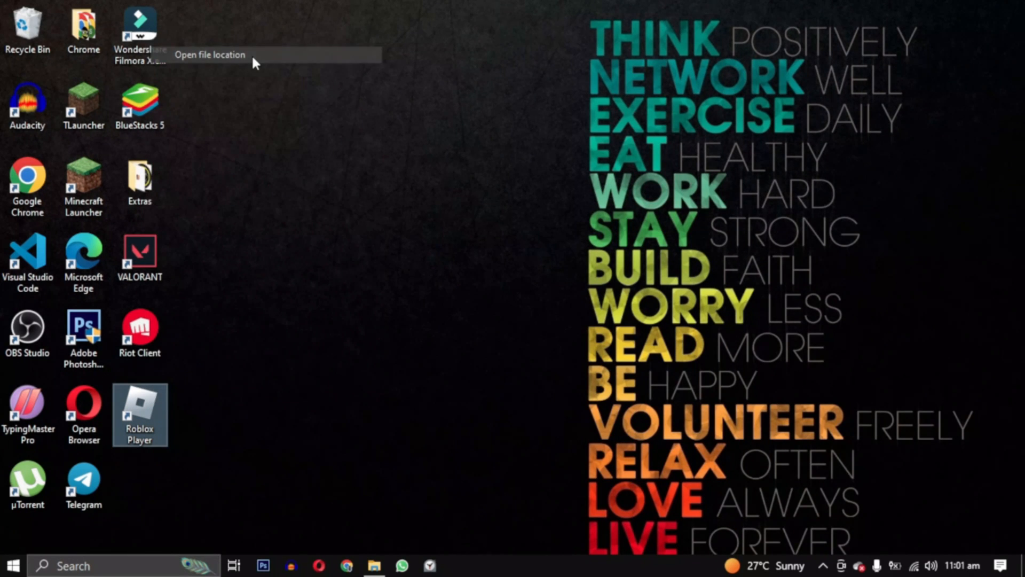
Run RobloxPlayerLauncher from the Roblox Versions folder to reinstall and update Roblox.
left_click(210, 55)
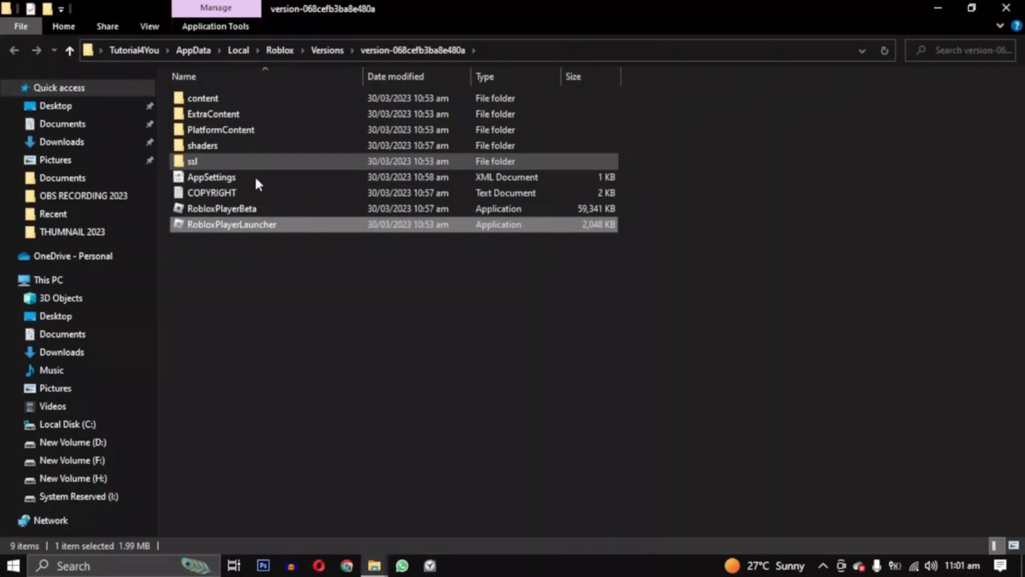
mouse_move(257, 227)
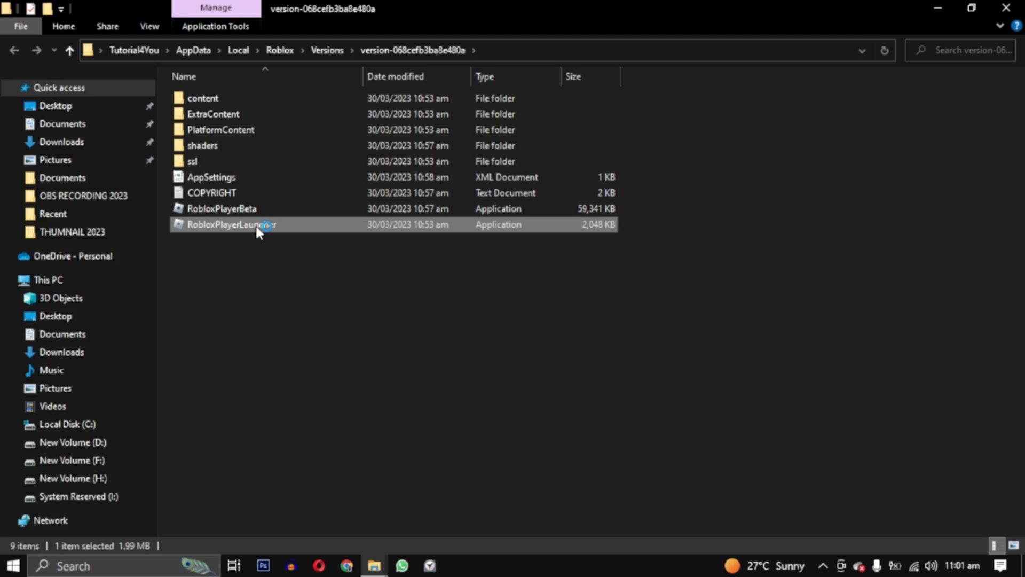
double_click(232, 224)
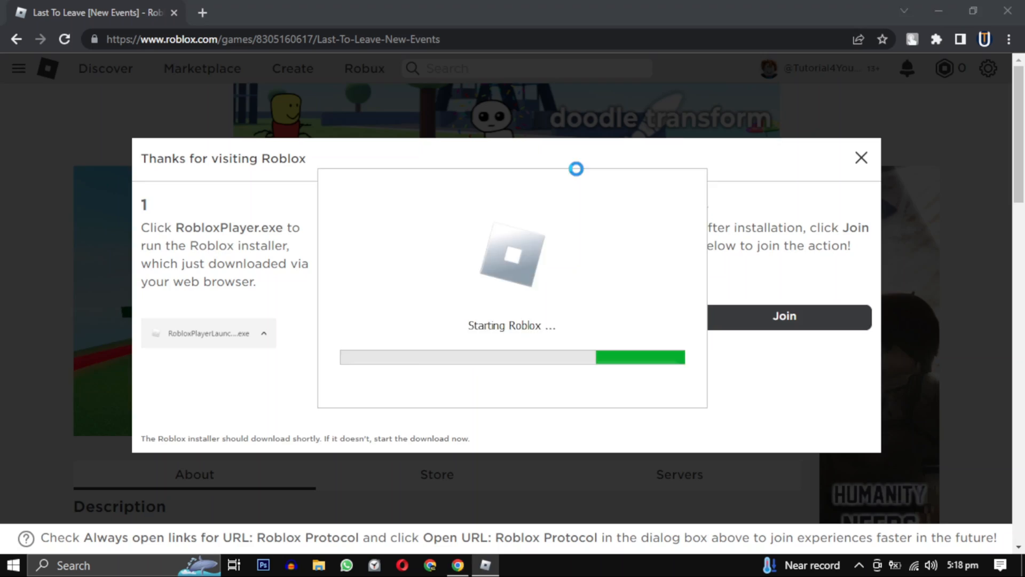
Dismiss the 'Thanks for visiting Roblox' dialog and launch Last To Leave into its lobby.
left_click(861, 157)
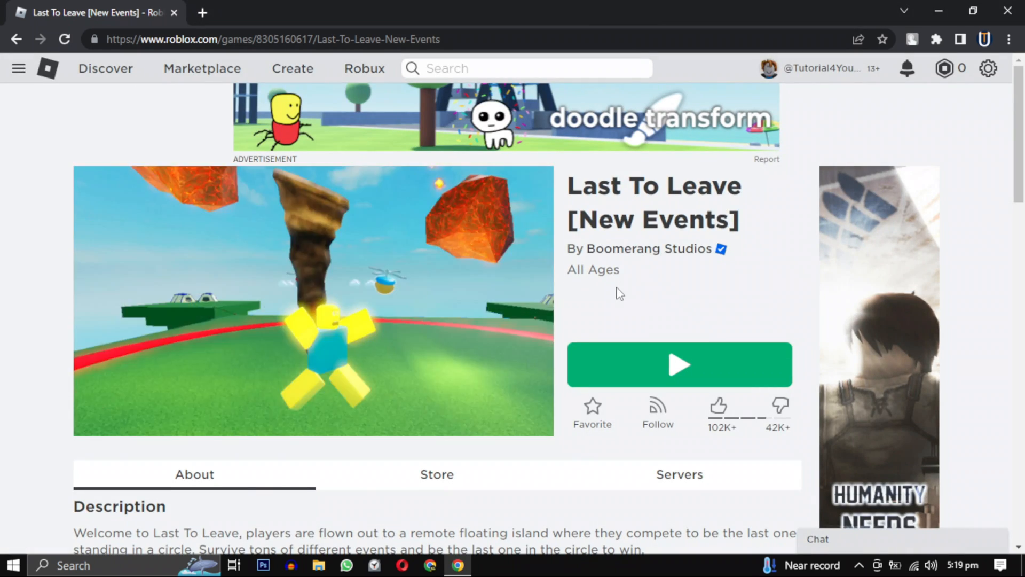
left_click(679, 364)
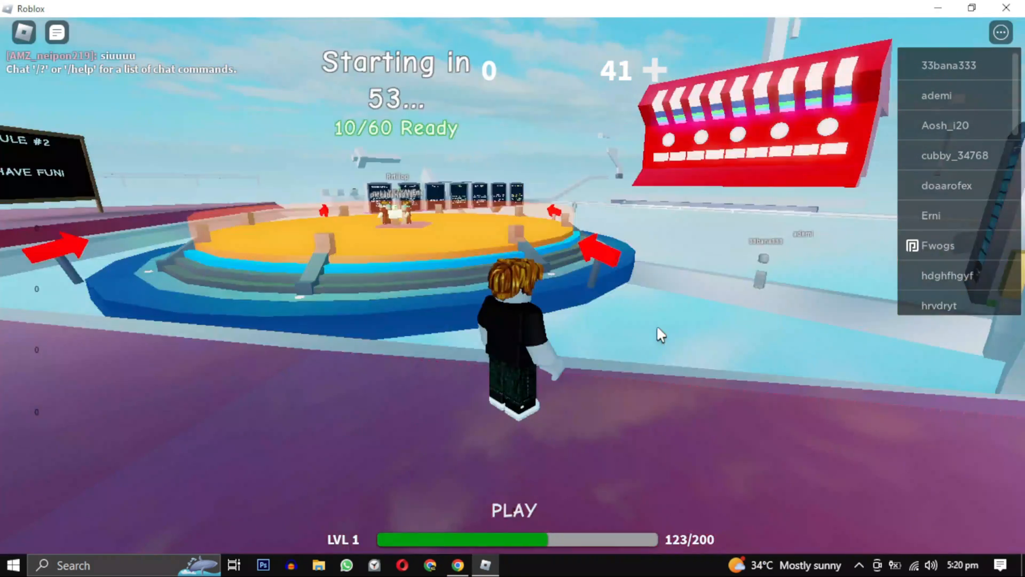